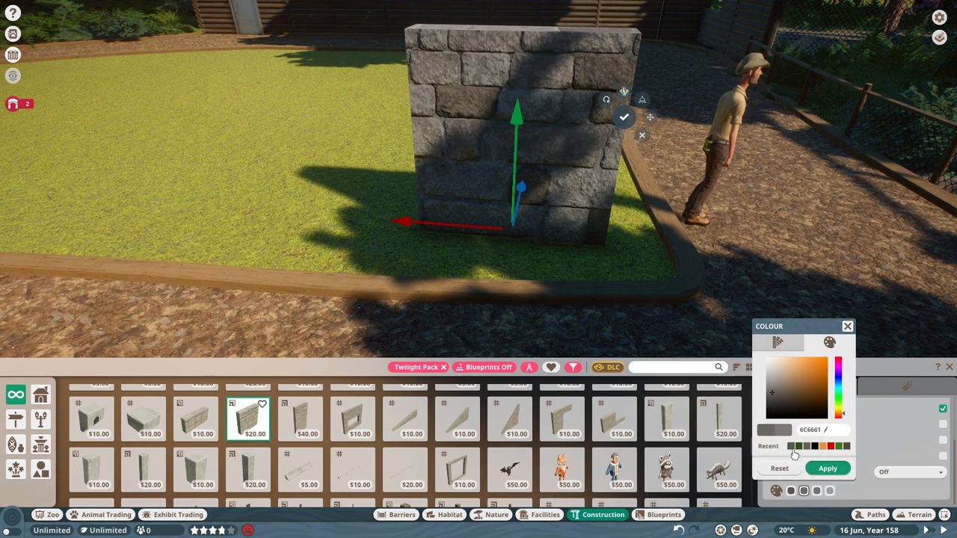
# Step: Apply a stored colour to the Twilight Masonwork Wall Panel before placing it
pyautogui.click(789, 400)
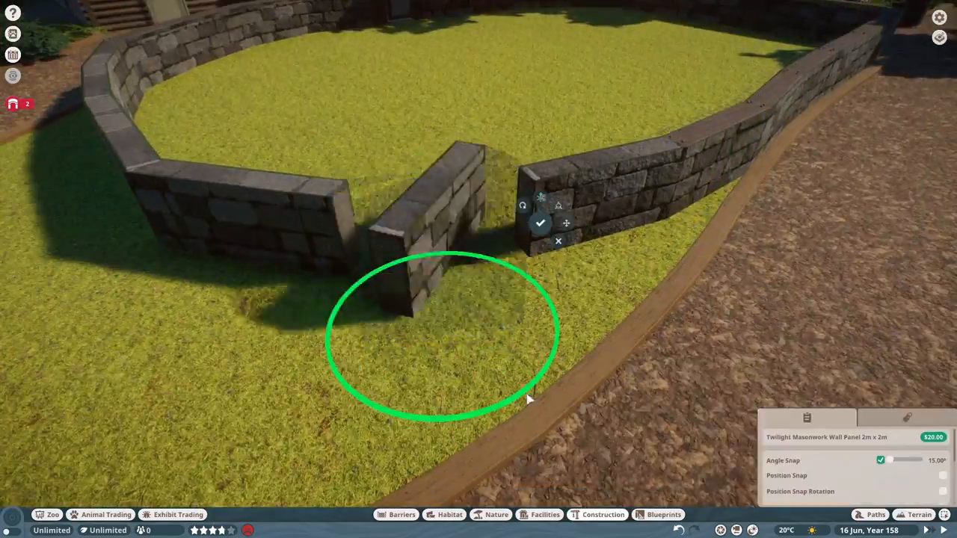
# Step: Check the habitat's overview and environment details, then start building the log frame
pyautogui.click(542, 221)
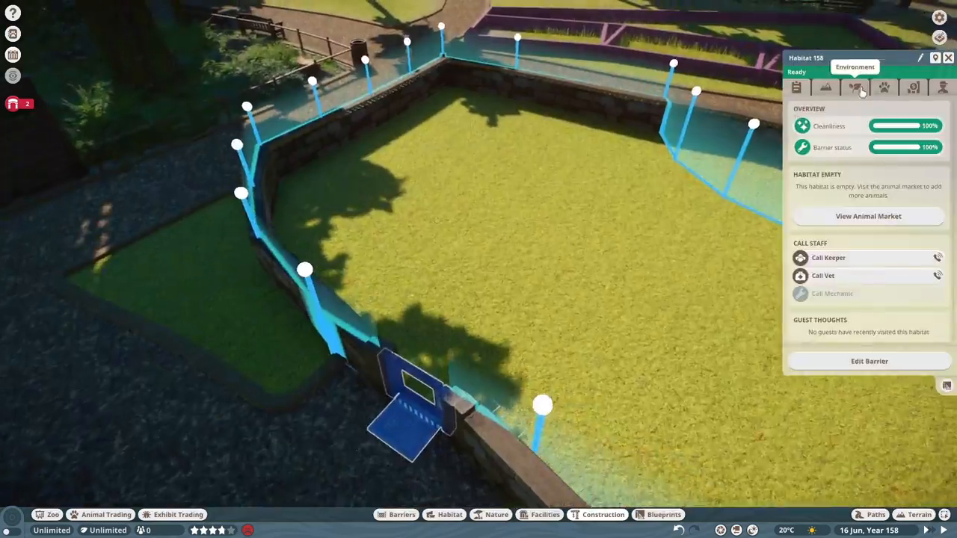
pyautogui.click(868, 361)
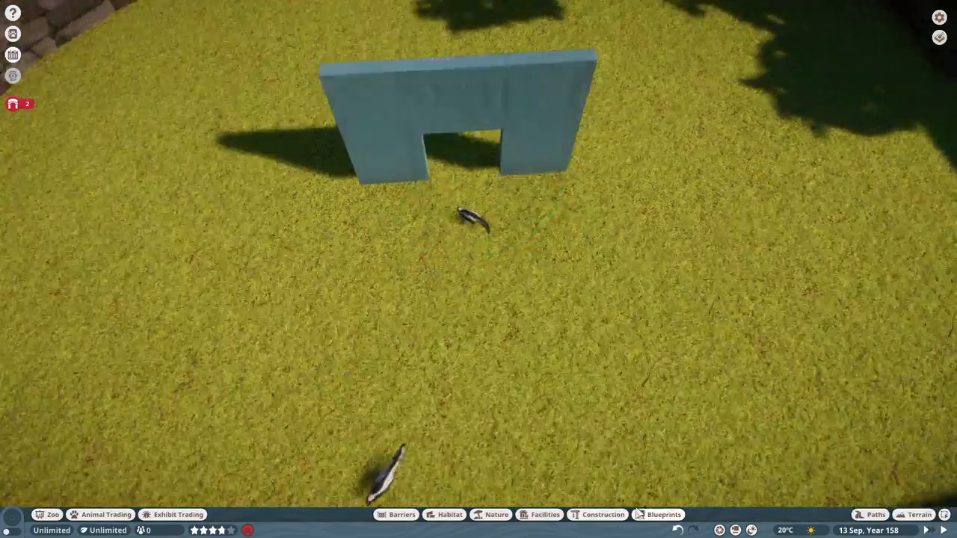
pyautogui.click(597, 515)
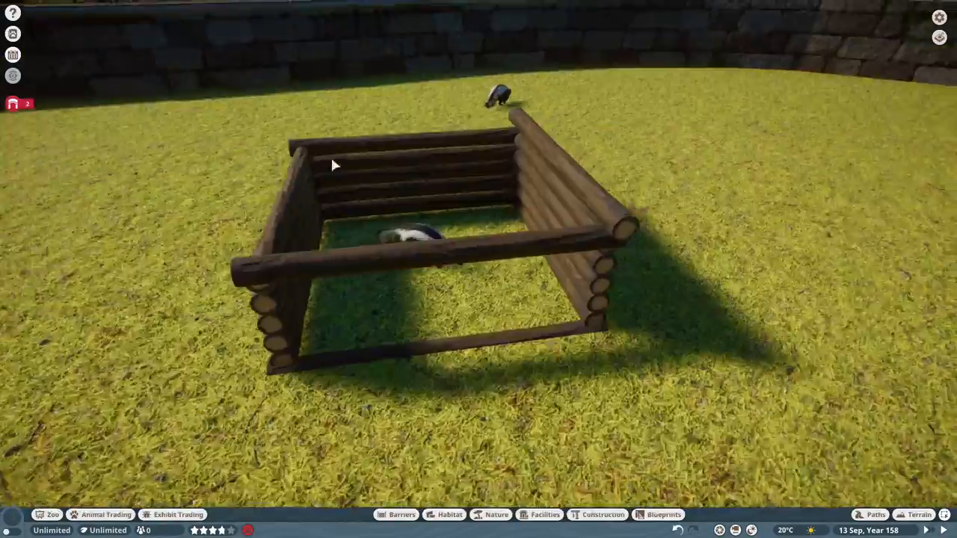
# Step: Add sloped log roof and ramp pieces to the log shelter
pyautogui.click(593, 516)
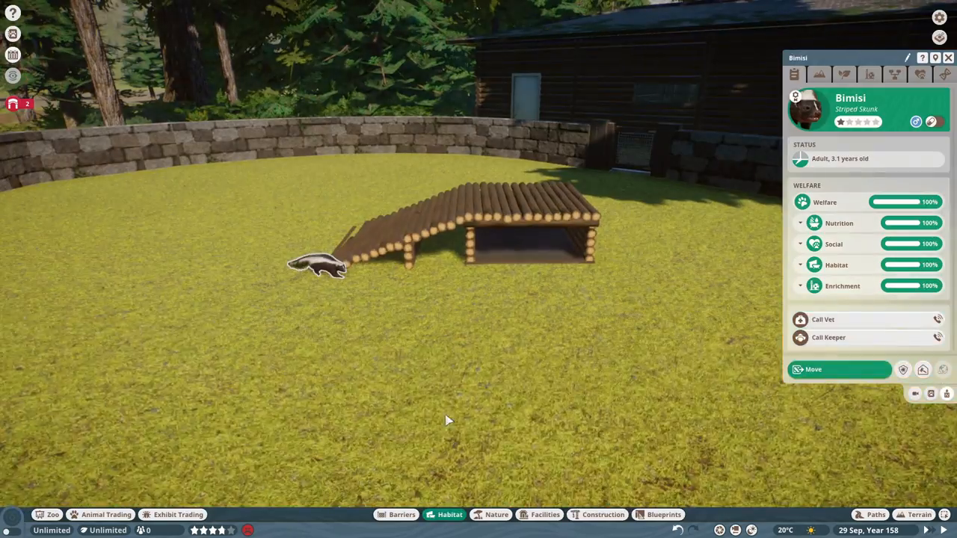
# Step: Place an autumn maple tree, then pick Raven Creek moss for the shelter area
pyautogui.click(915, 515)
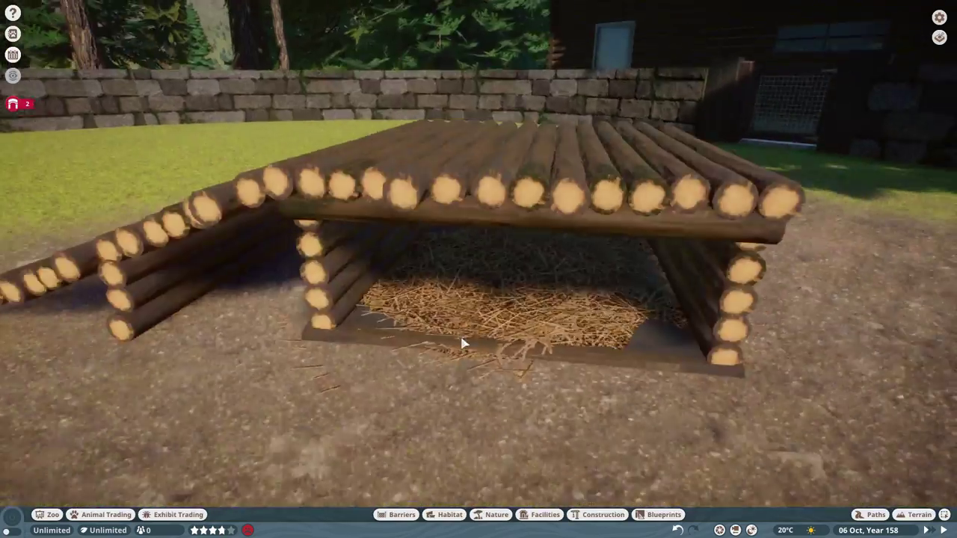
pyautogui.click(443, 514)
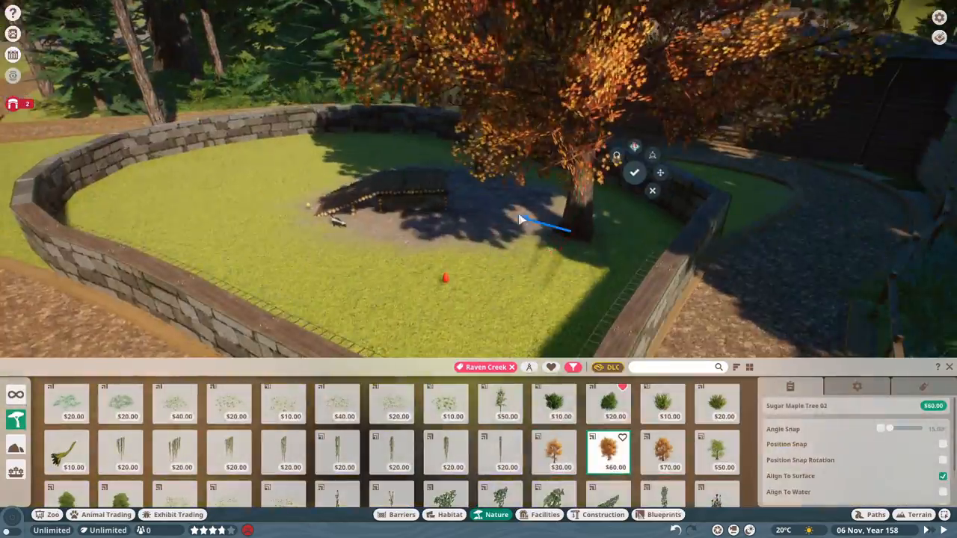
pyautogui.click(717, 459)
pyautogui.write('whe')
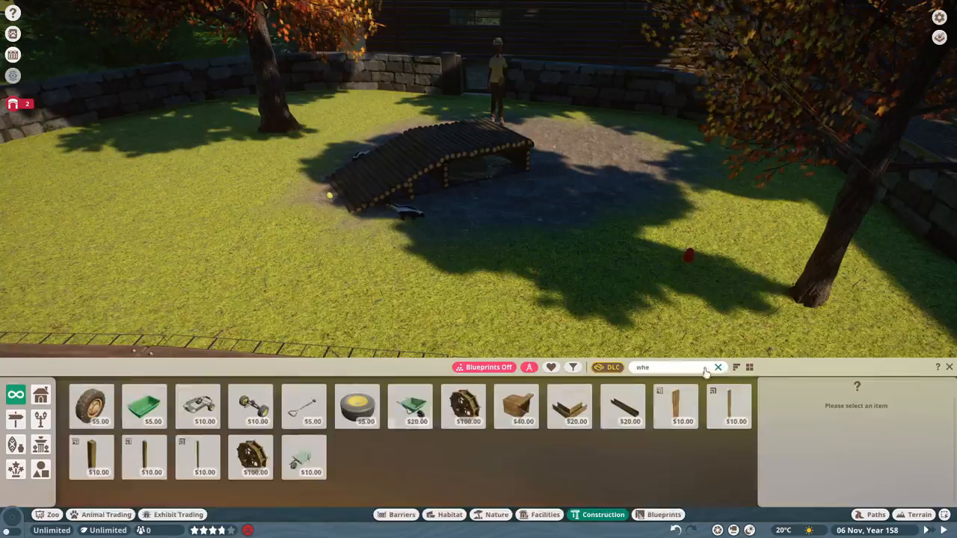
pyautogui.click(718, 367)
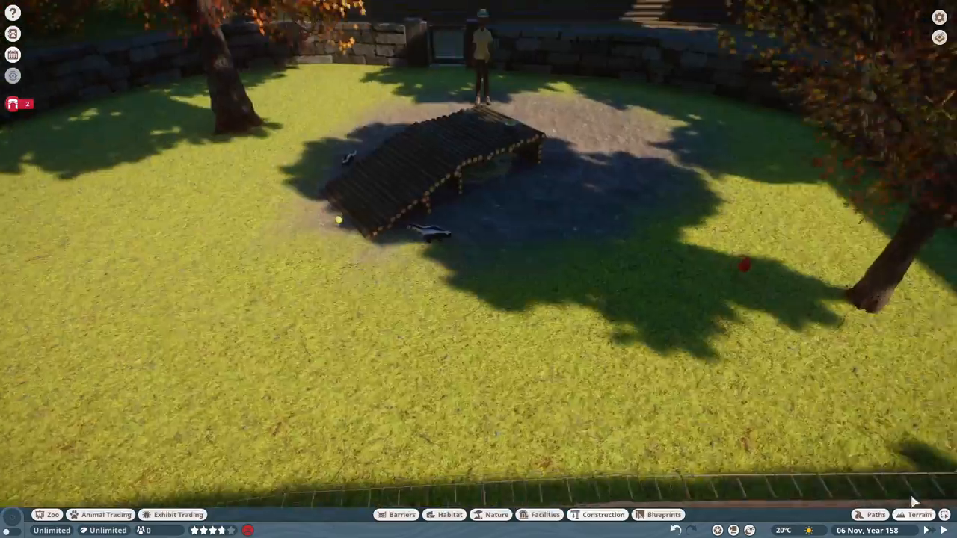
pyautogui.click(919, 509)
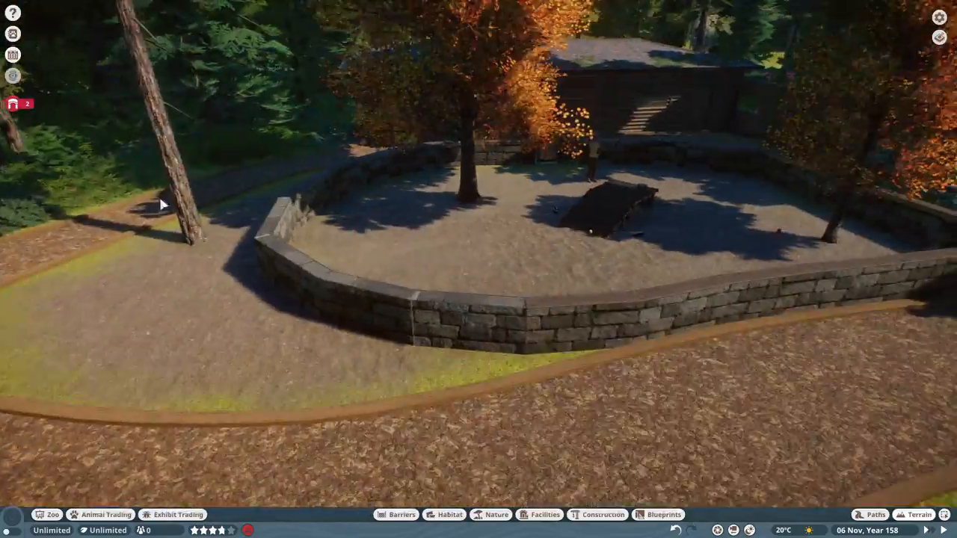
pyautogui.click(597, 513)
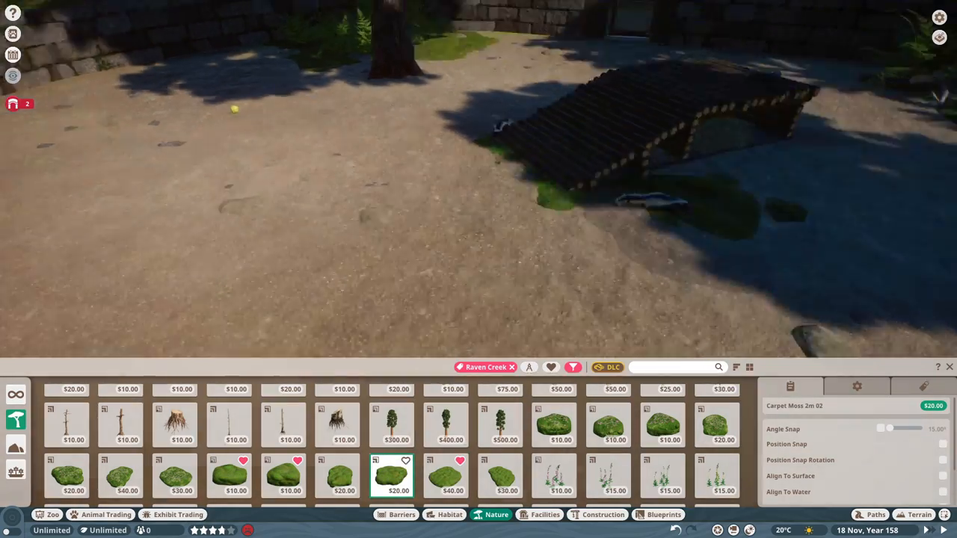
# Step: Lay carpet moss beside the log shelter and plant a clump of grass
pyautogui.click(341, 479)
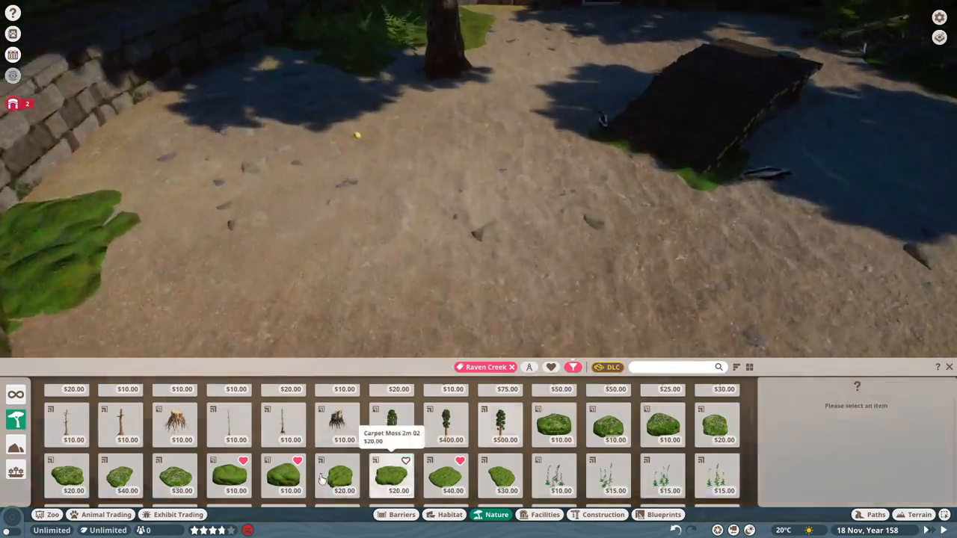
pyautogui.click(342, 483)
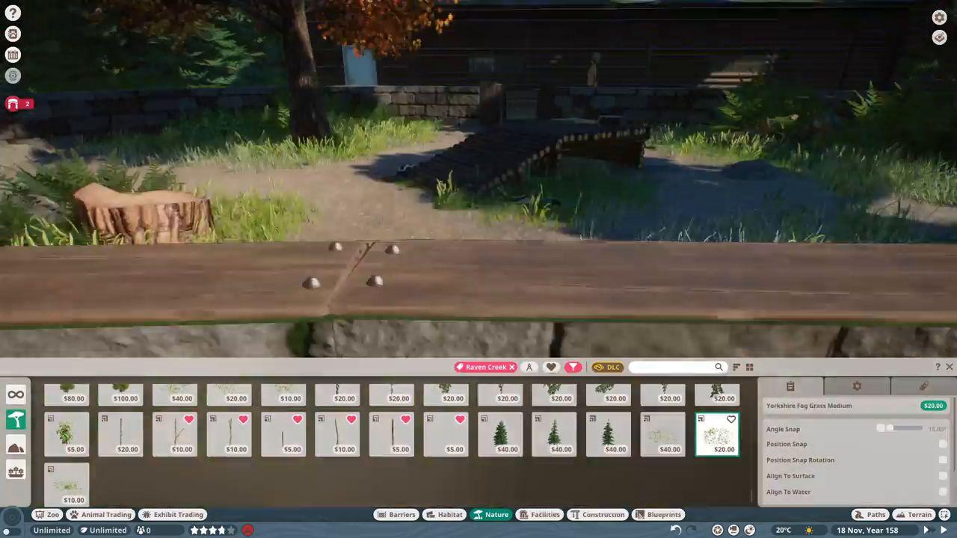
pyautogui.click(918, 515)
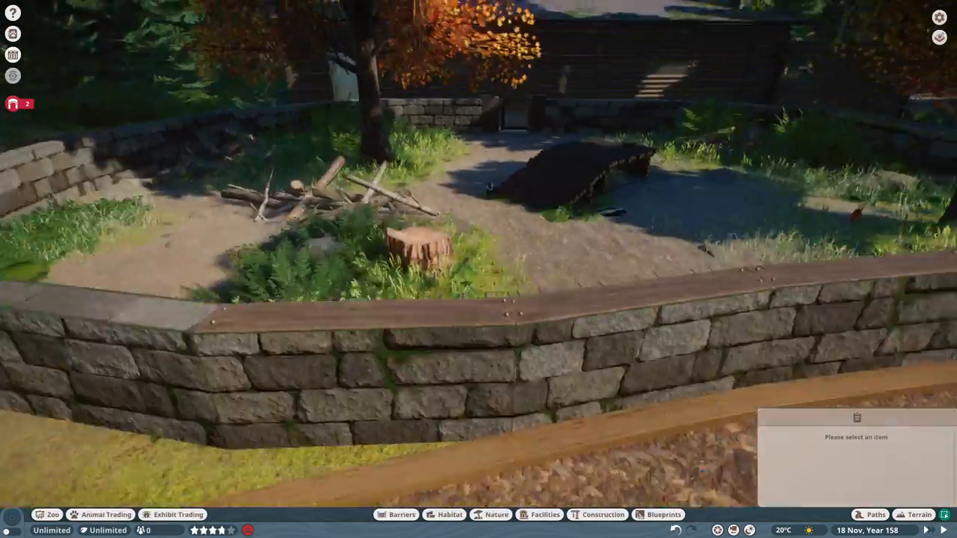
# Step: Scatter Autumn Leaf Litter across the grass, near the wall and by the log shelter
pyautogui.click(492, 515)
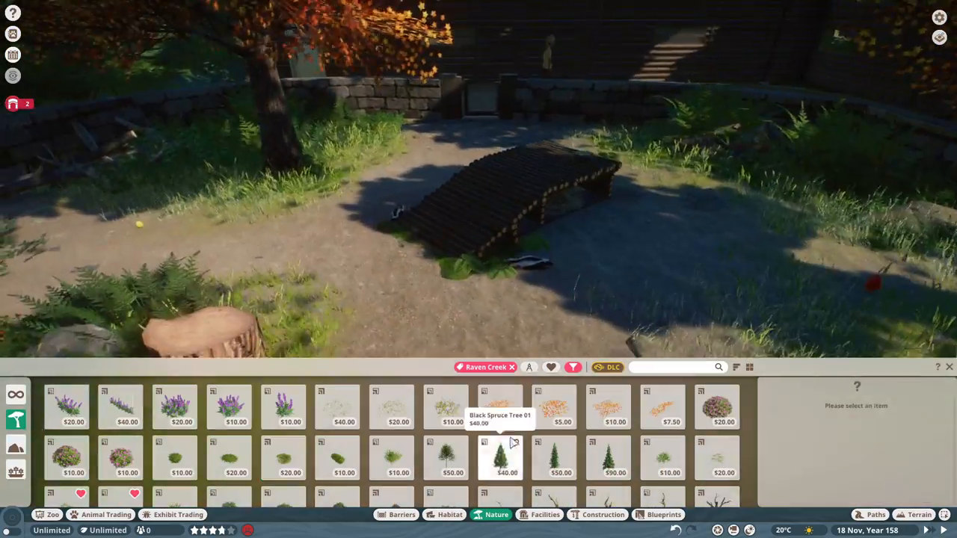
pyautogui.click(608, 407)
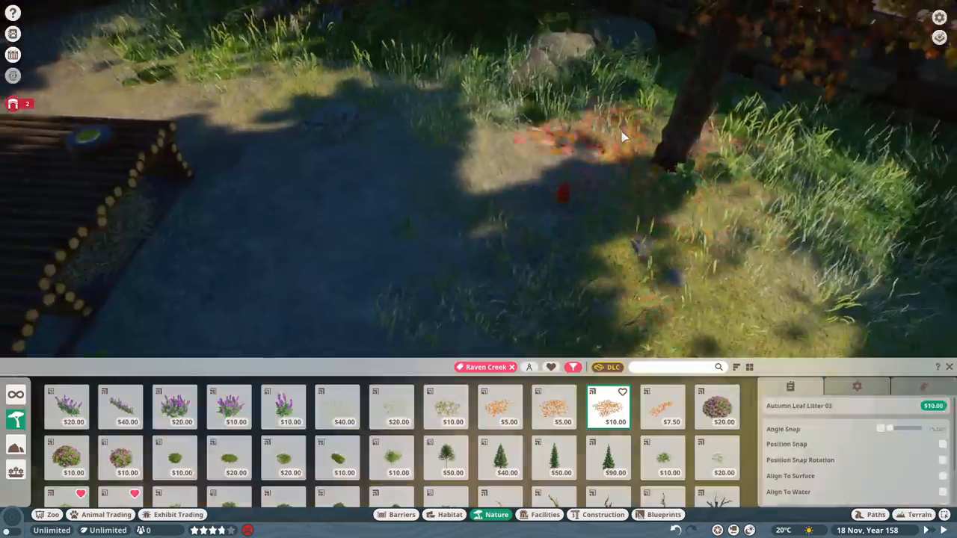
pyautogui.click(553, 405)
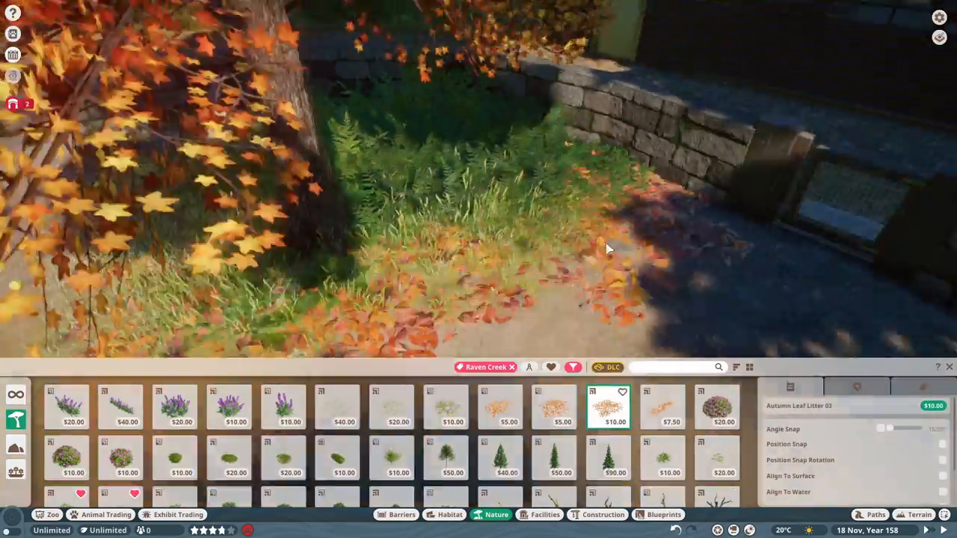
pyautogui.click(667, 406)
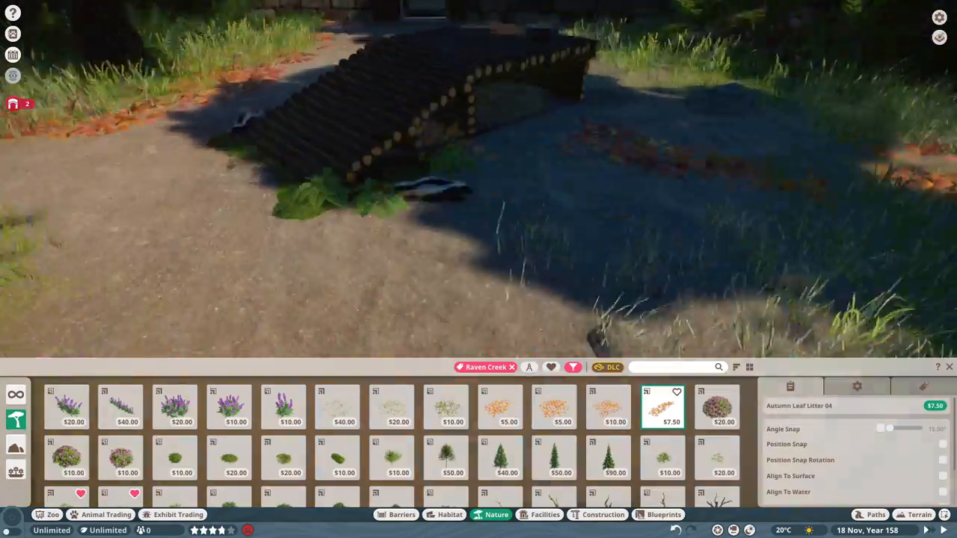
pyautogui.click(501, 408)
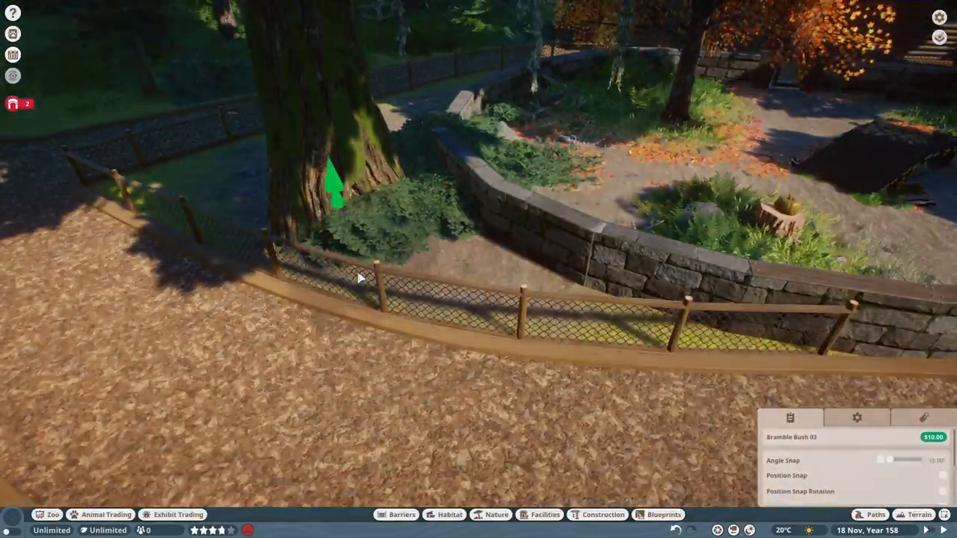
# Step: Plant a bramble bush beside the stone wall and select Bracken 03
pyautogui.click(499, 515)
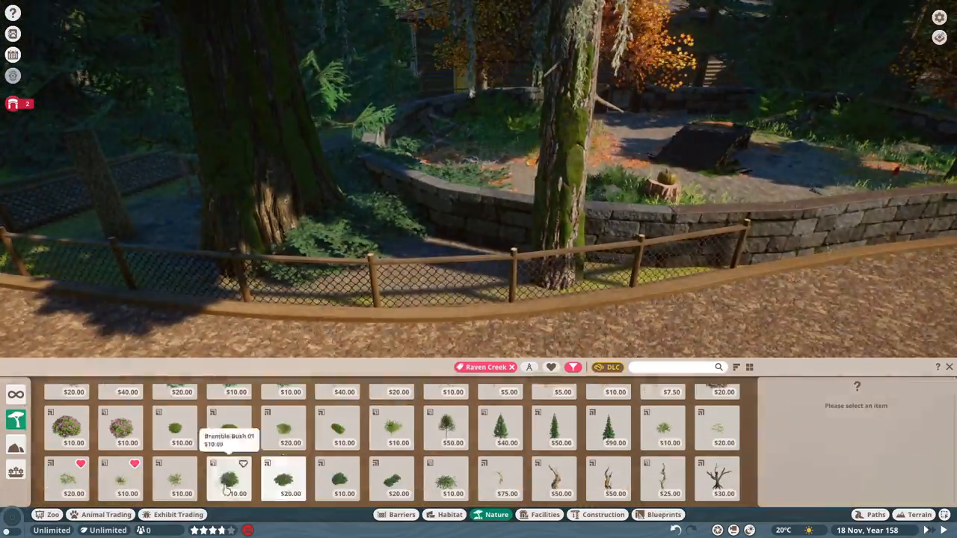
pyautogui.click(127, 483)
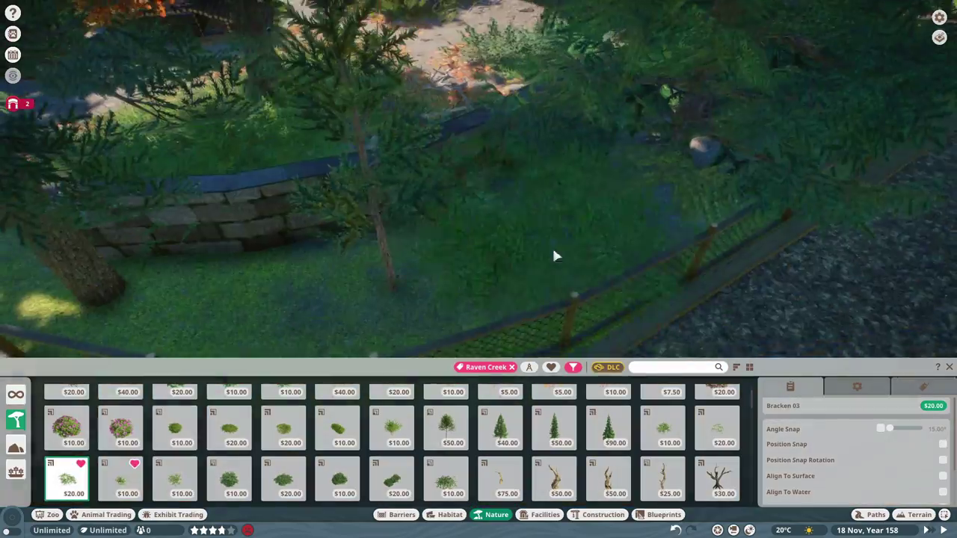
# Step: Plant bracken in the grassy habitat area
pyautogui.click(124, 483)
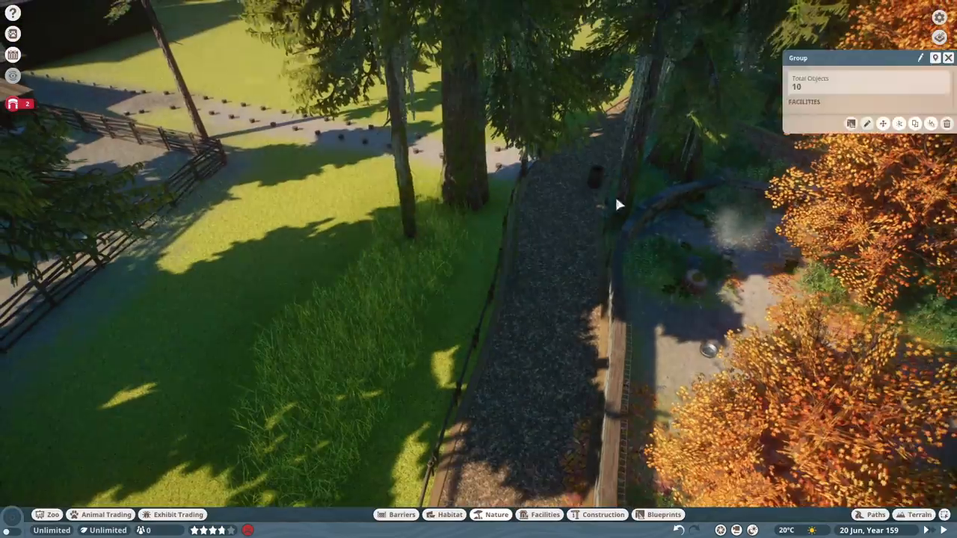
# Step: Dismiss the object group details and reopen the Nature plant catalogue
pyautogui.click(491, 515)
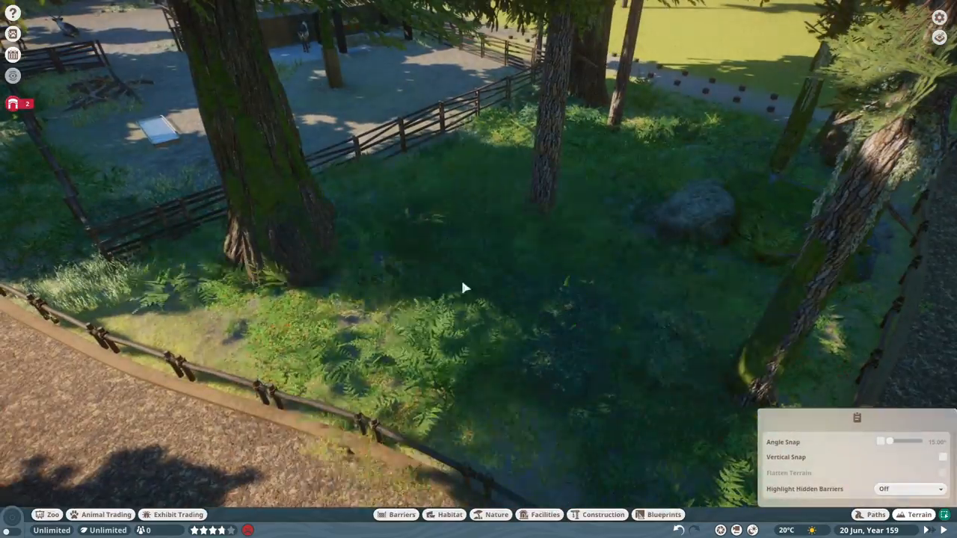
pyautogui.click(498, 515)
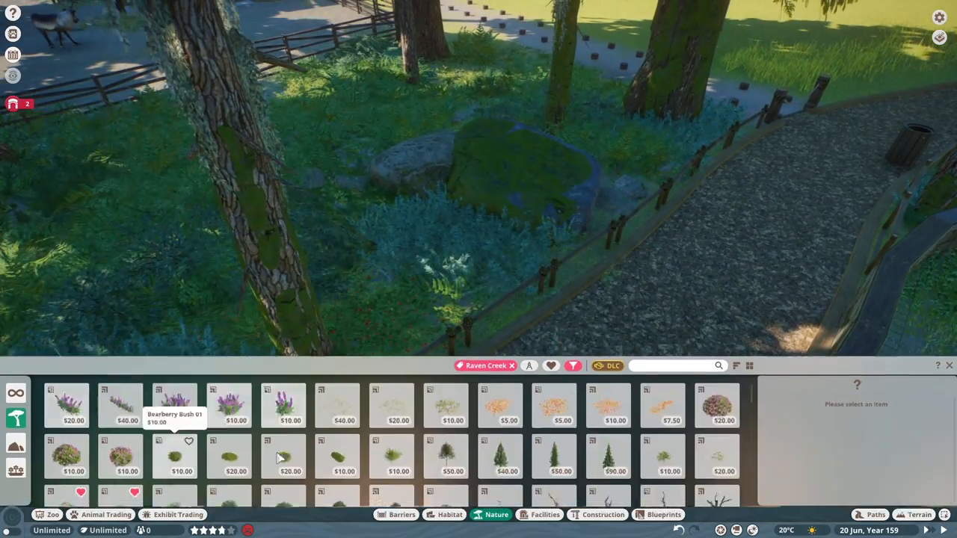
# Step: Clear the Raven Creek theme filter so plants from all themes are listed
pyautogui.click(456, 443)
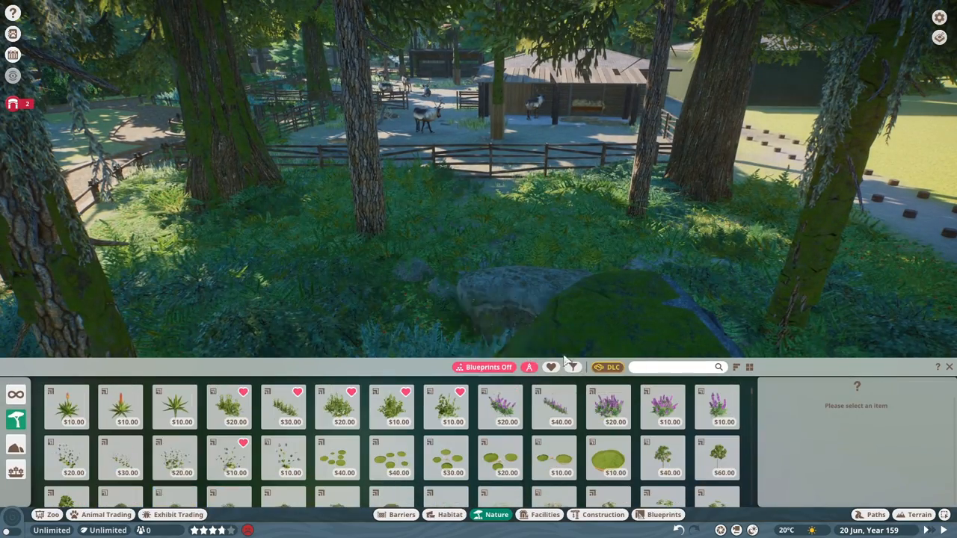
pyautogui.click(662, 472)
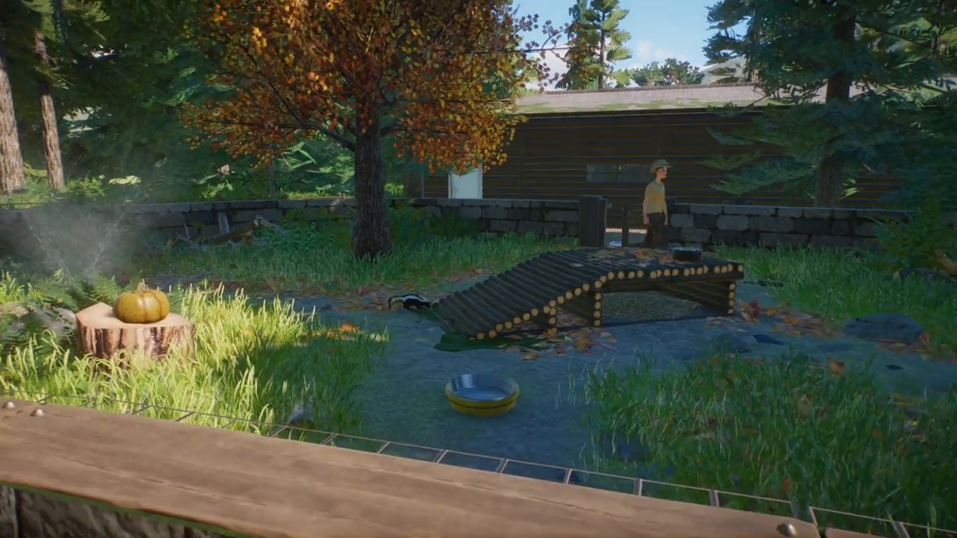
pyautogui.moveTo(531, 306)
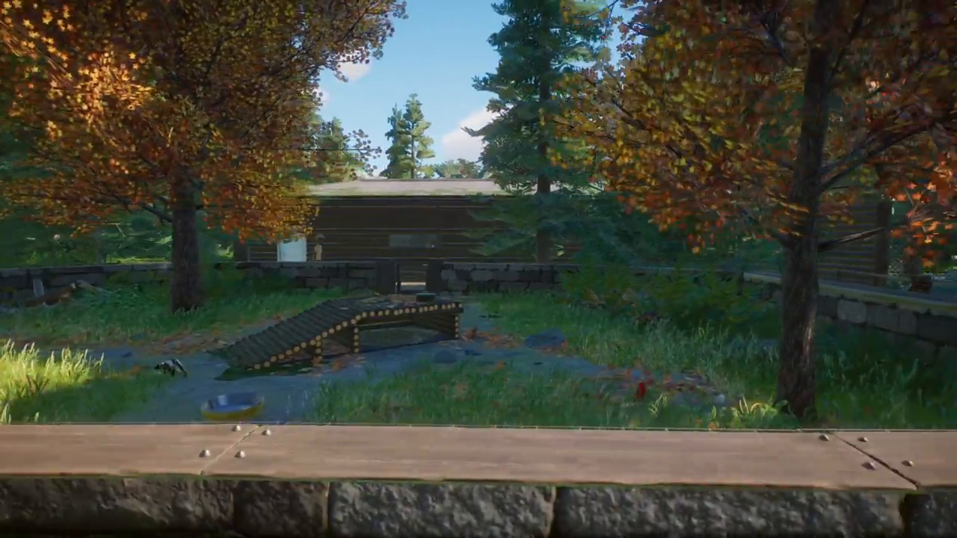
# Step: Move the time of day one hour back, from 13:00 to 12:00 noon
pyautogui.hscroll(3)
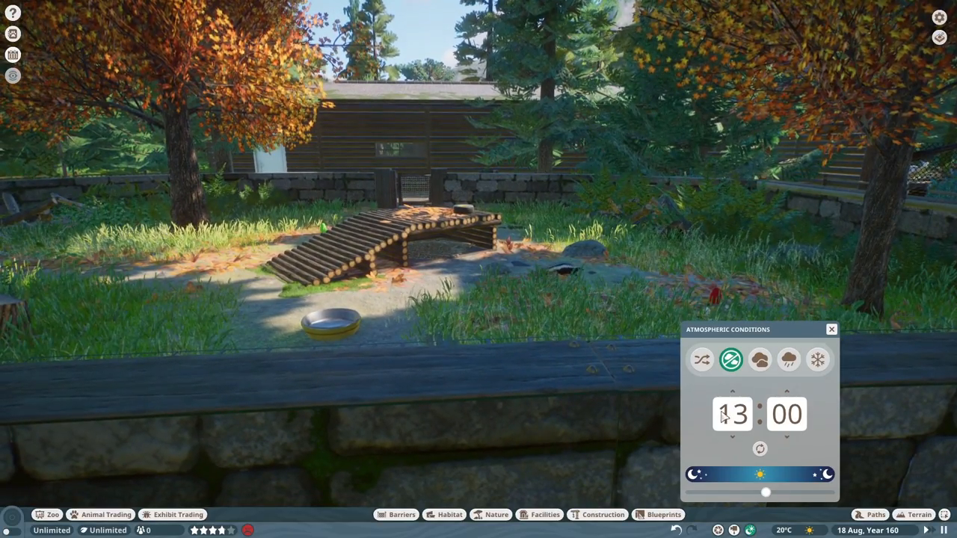
pyautogui.click(732, 392)
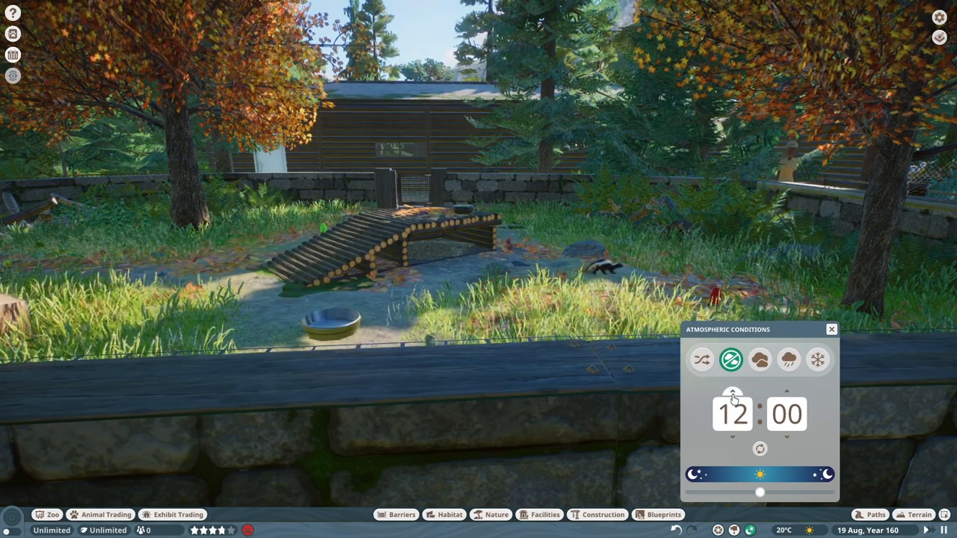